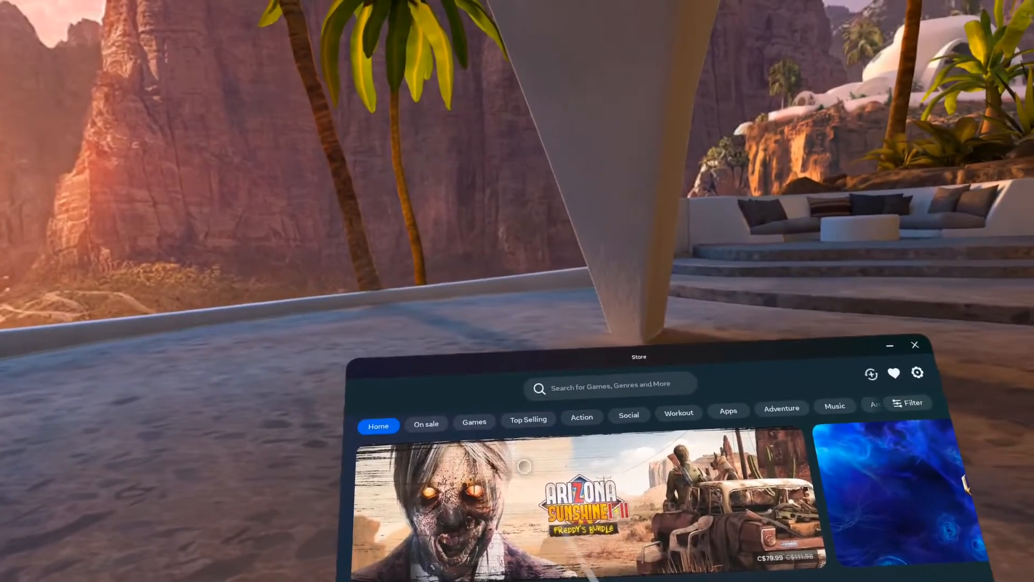
Step: Close the Meta Quest Store to head for the browser and itch.io
{"action": "left_click", "coordinate": [603, 384]}
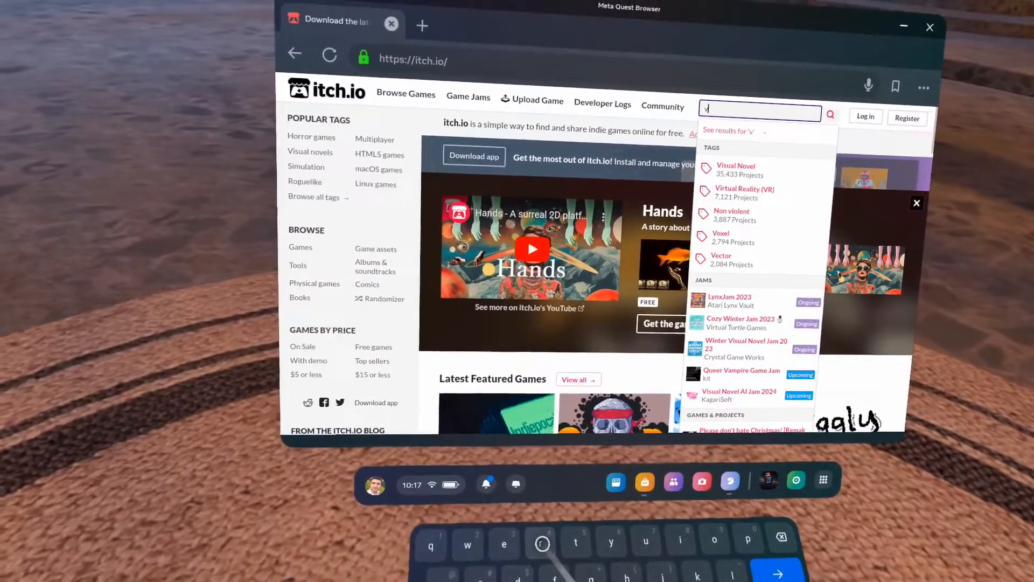
Step: Filter itch.io to the Virtual Reality tag, then Oculus Quest, and scroll the results
{"action": "type", "text": "r"}
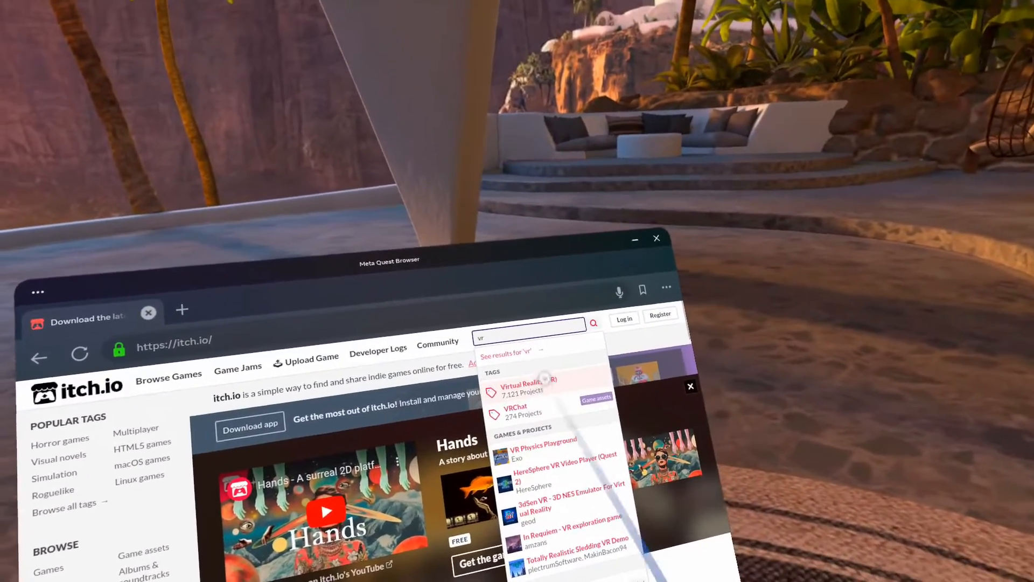
{"action": "left_click", "coordinate": [522, 387]}
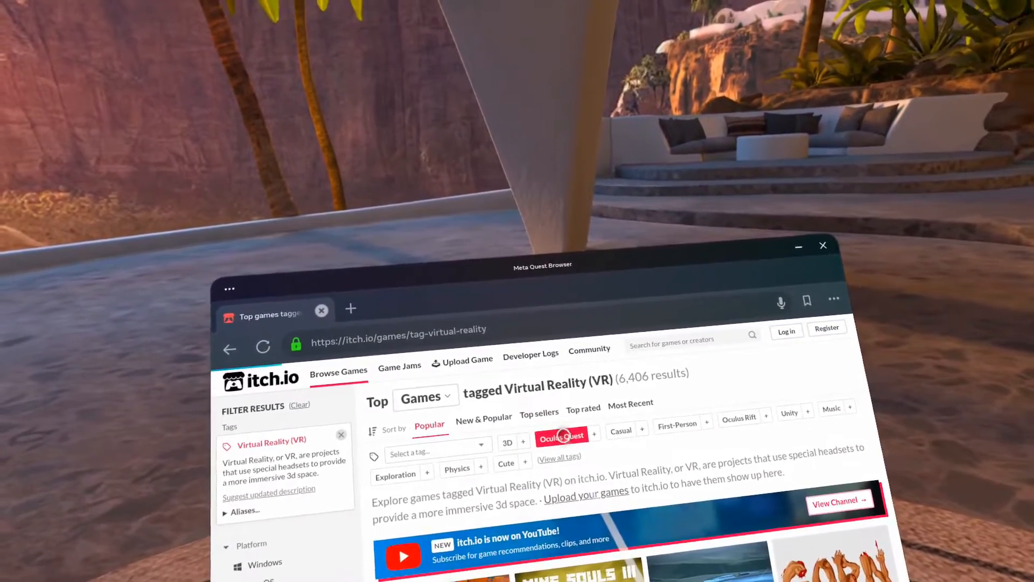
{"action": "left_click", "coordinate": [562, 436]}
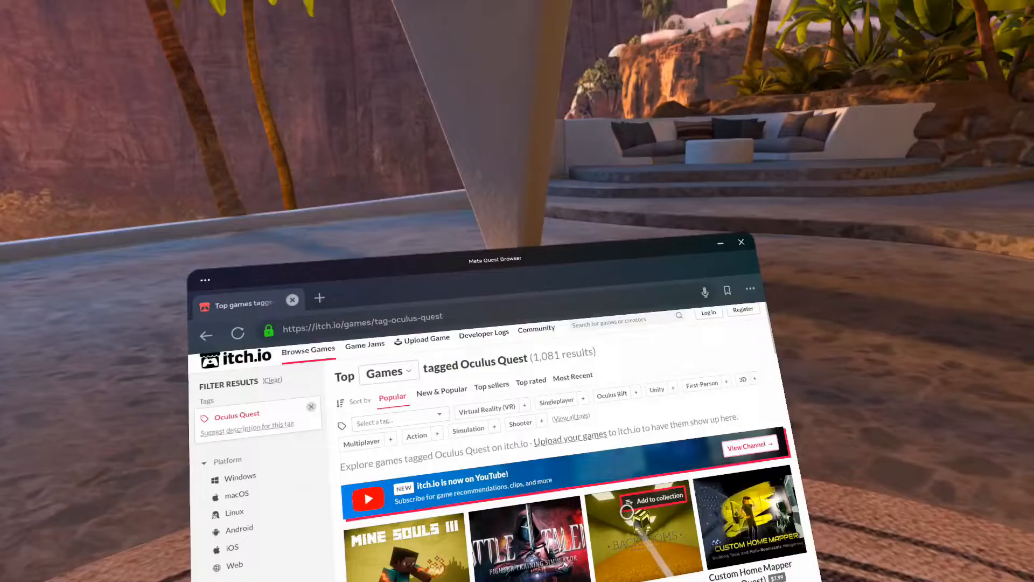
{"action": "scroll", "scroll_direction": "down", "scroll_amount": 3}
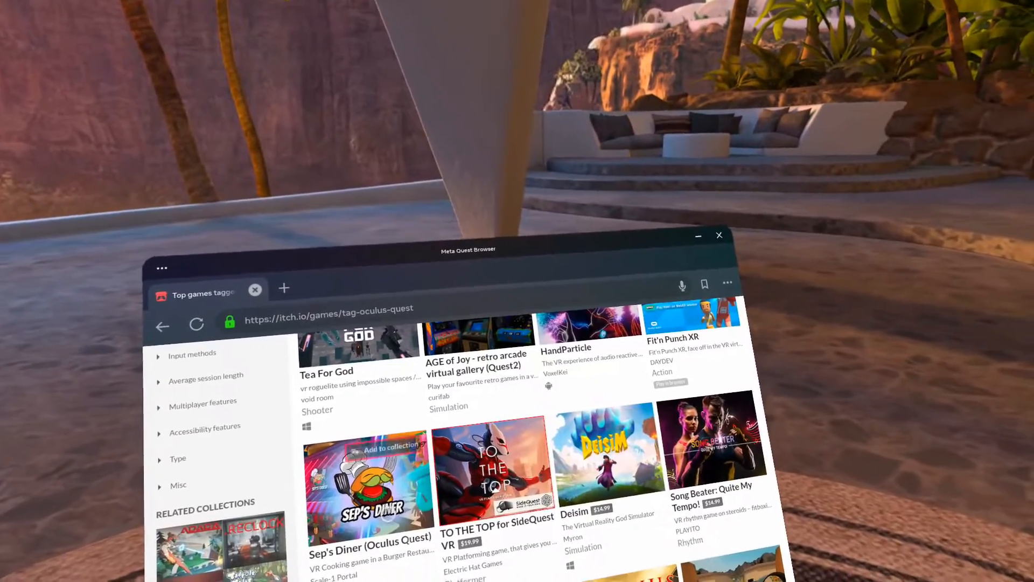
{"action": "scroll", "scroll_direction": "down", "scroll_amount": 3}
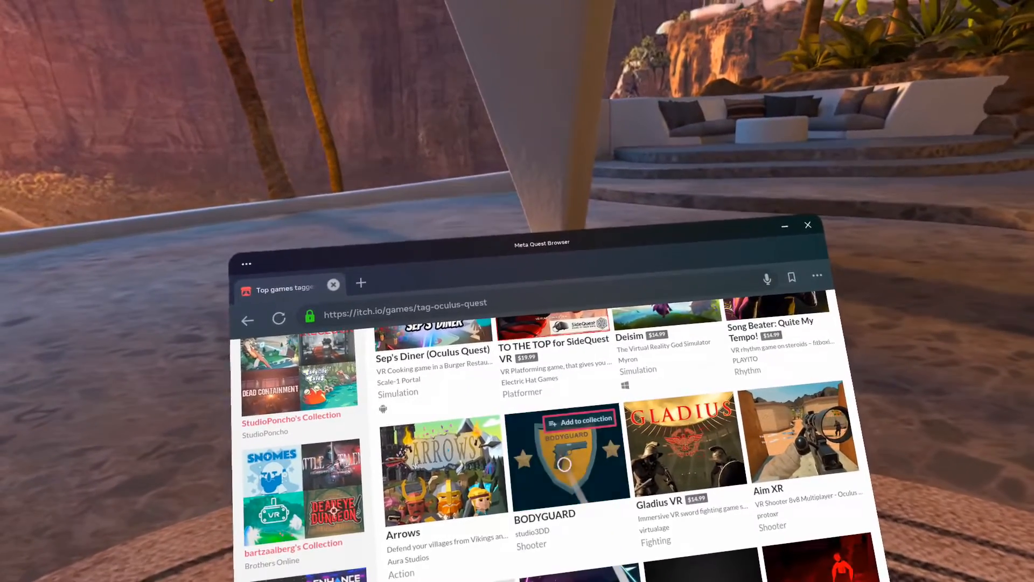
Step: Download BODYGUARD's APK via Download Now and 'No thanks, just take me to the downloads'
{"action": "left_click", "coordinate": [564, 468]}
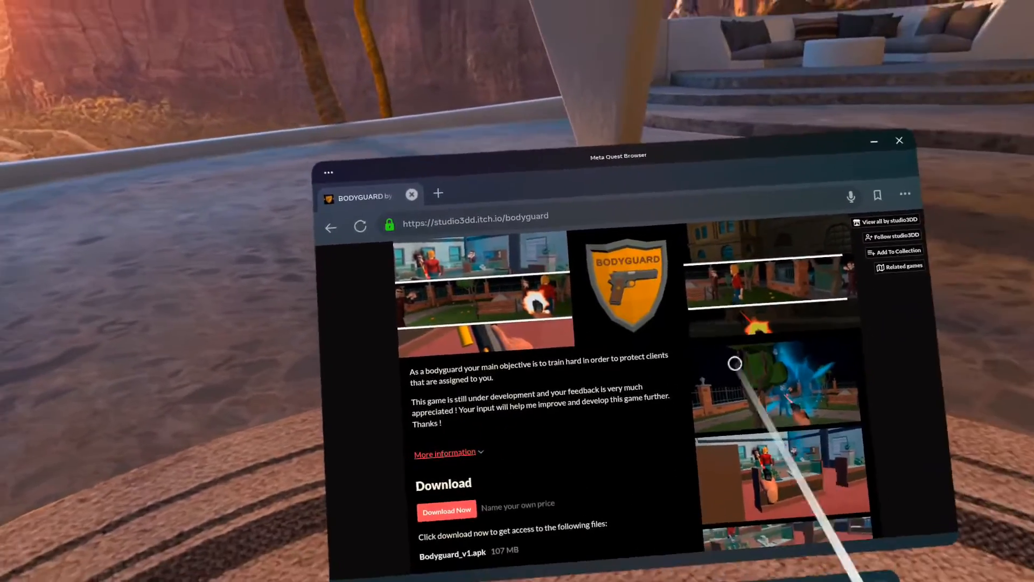
{"action": "left_click", "coordinate": [447, 510]}
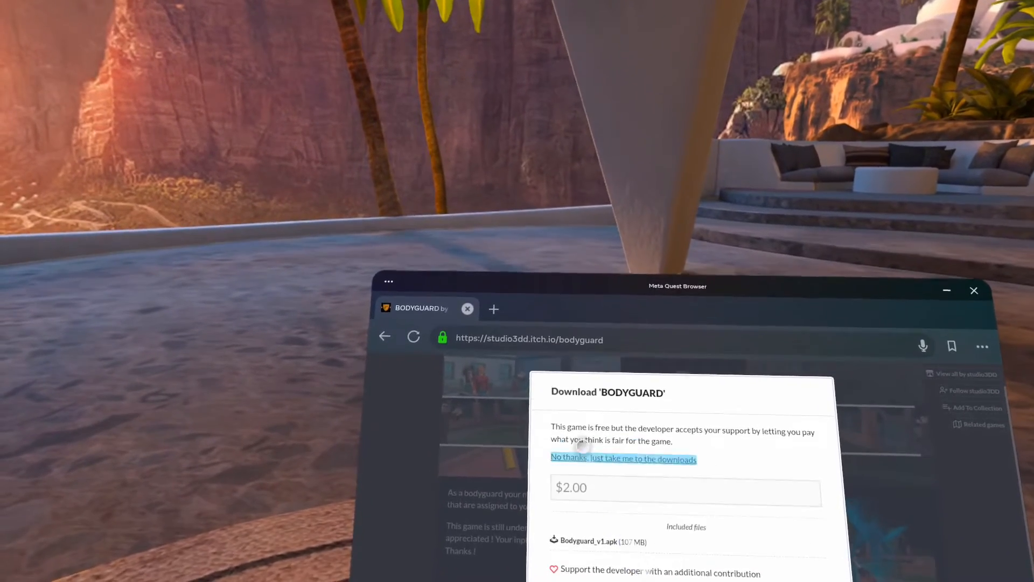
{"action": "left_click", "coordinate": [623, 459]}
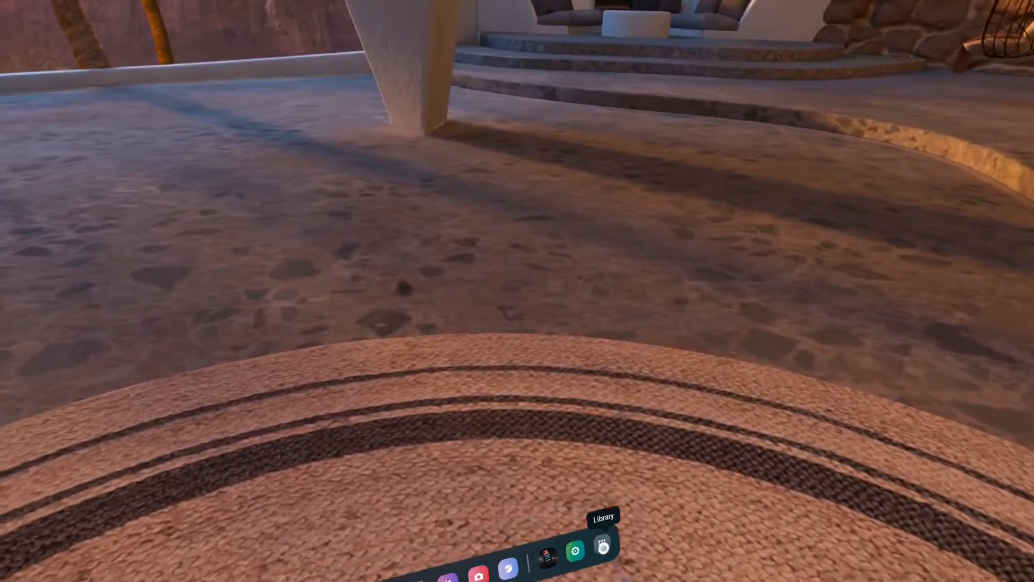
Step: Show All apps in the Library and launch Mobile VR Station
{"action": "left_click", "coordinate": [602, 546]}
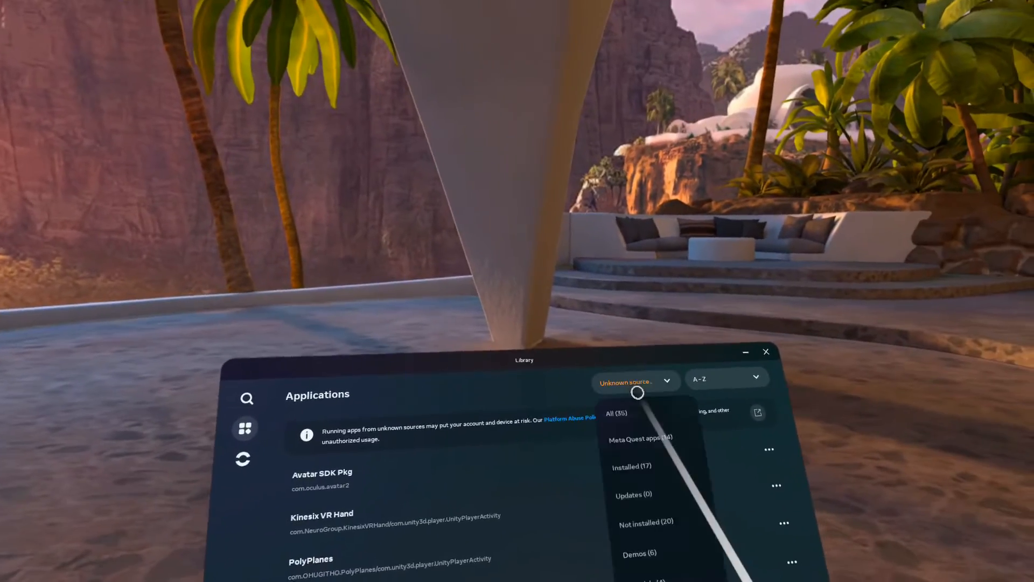
{"action": "left_click", "coordinate": [616, 413]}
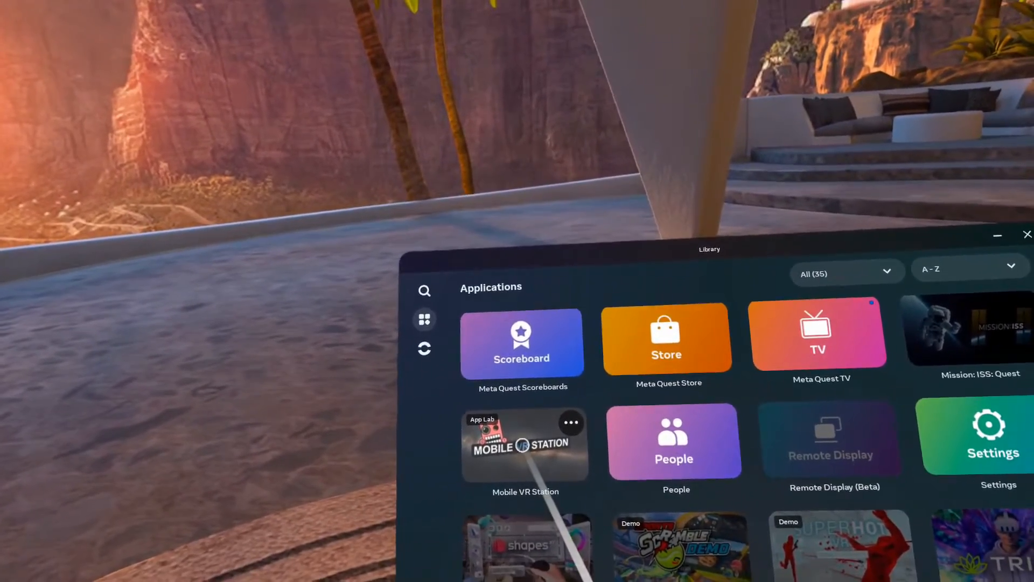
{"action": "left_click", "coordinate": [525, 445]}
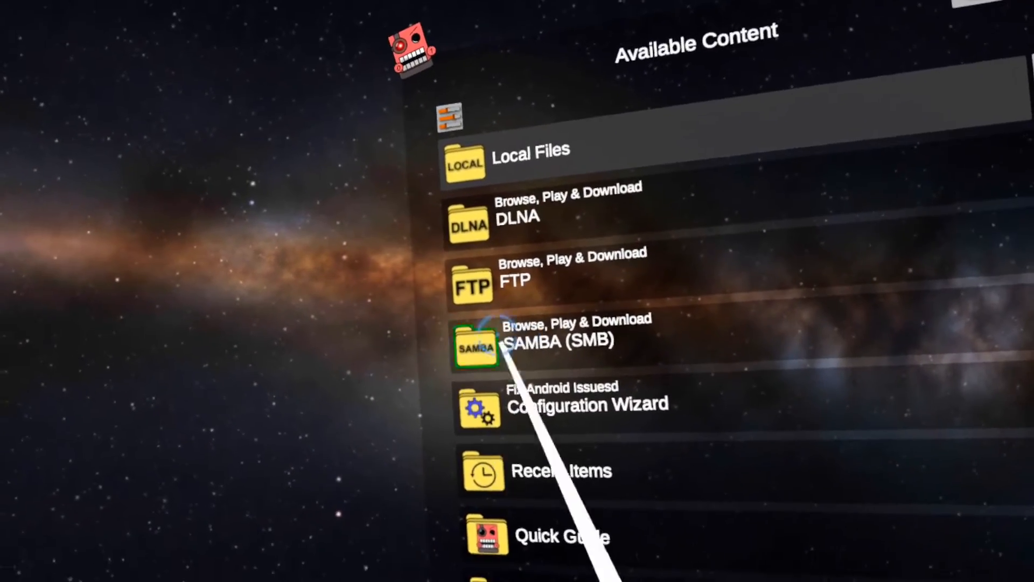
Step: Run the Configuration Wizard and choose the 'I'm here to Mod' path
{"action": "left_click", "coordinate": [480, 410]}
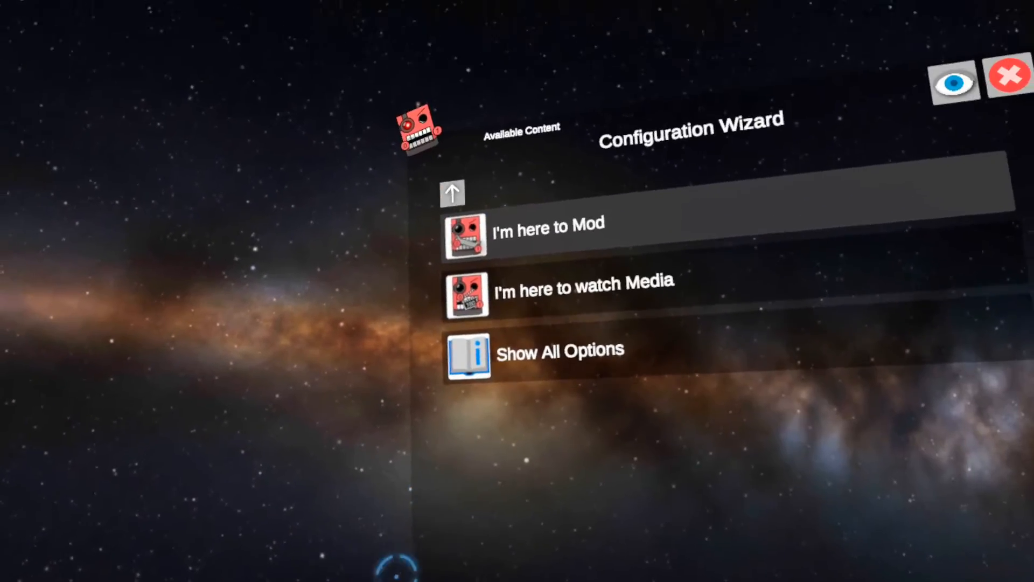
{"action": "left_click", "coordinate": [560, 348]}
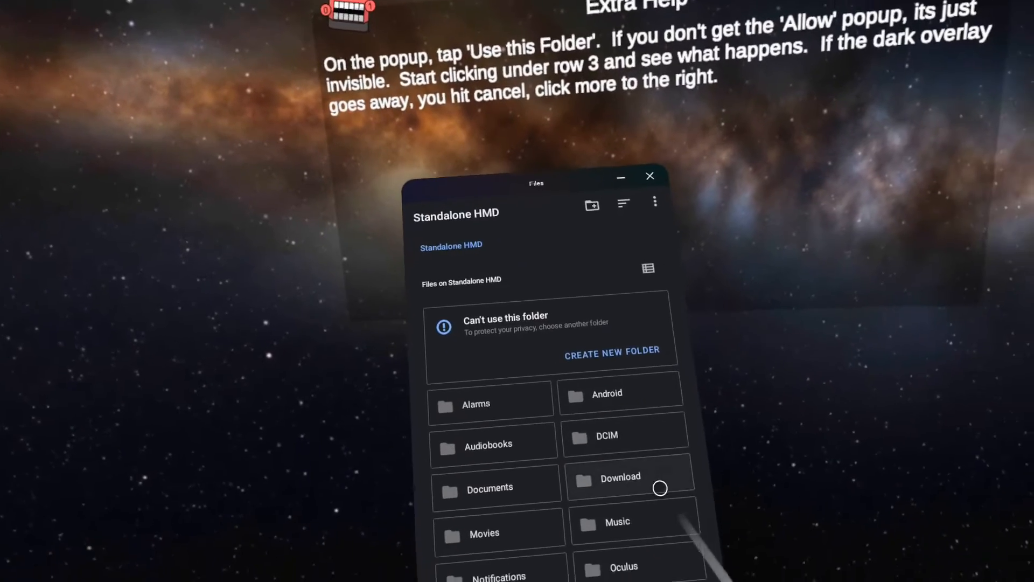
Step: Select the Download folder in the file picker to install the APK
{"action": "left_click", "coordinate": [621, 477]}
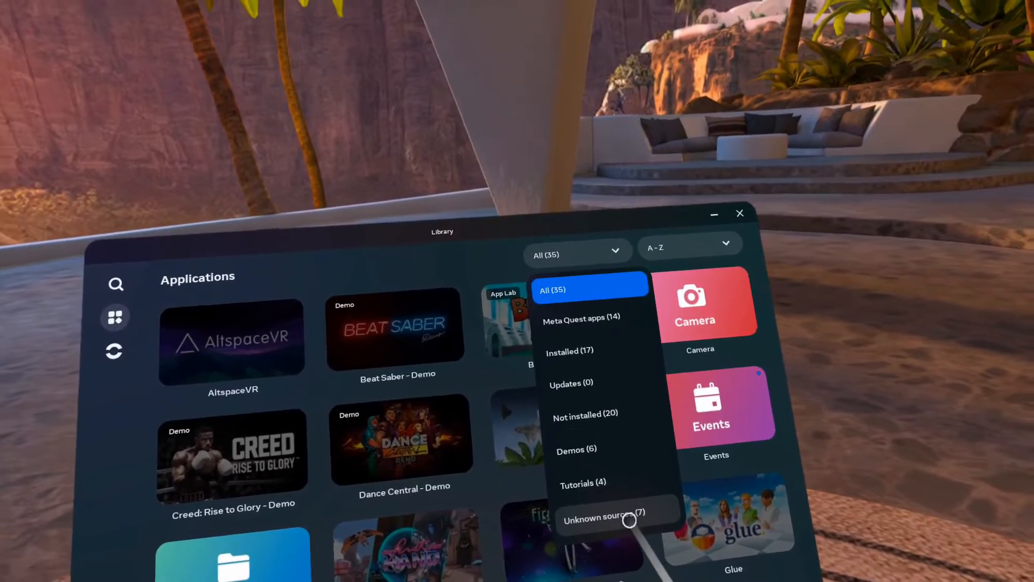
Step: Filter the Library to Unknown sources and launch bodyguard
{"action": "left_click", "coordinate": [596, 516]}
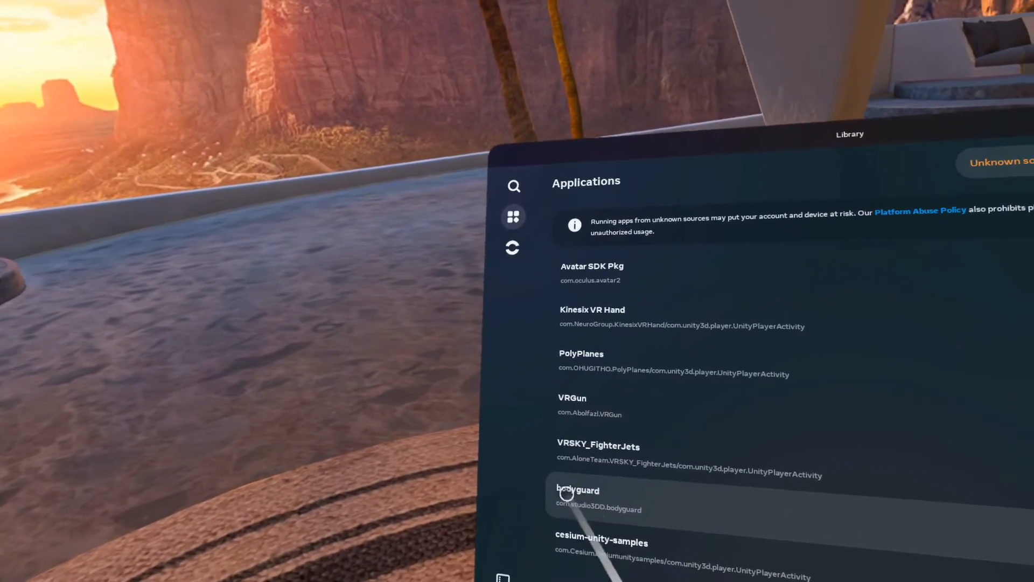
{"action": "left_click", "coordinate": [577, 499]}
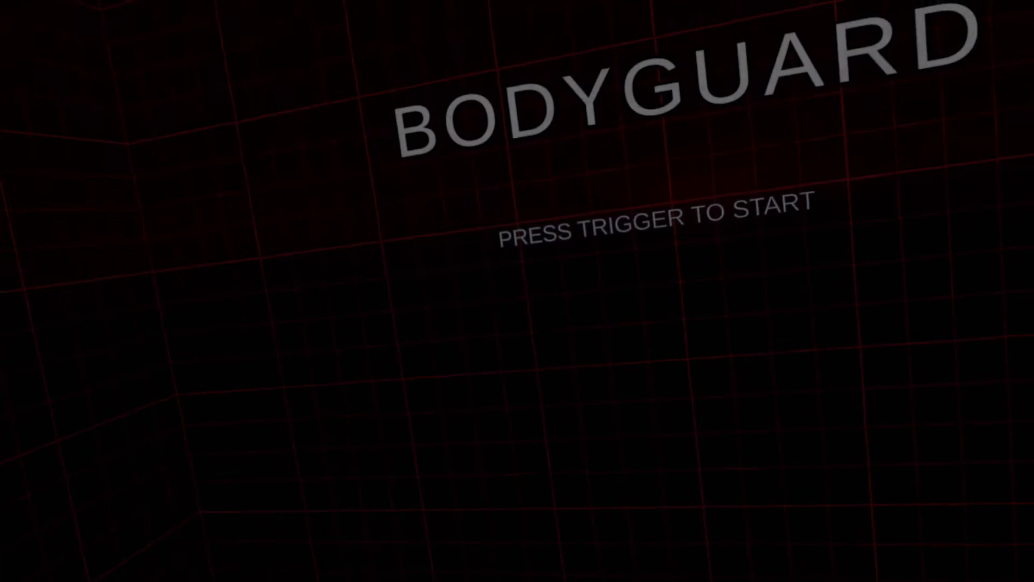